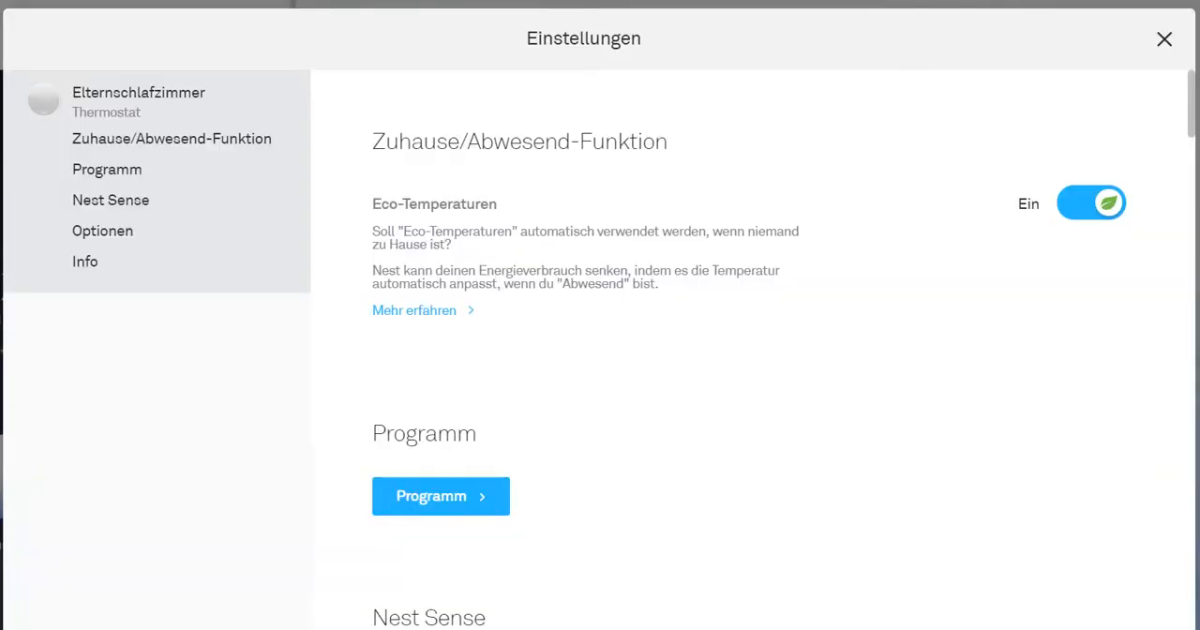
mouse_move(922, 207)
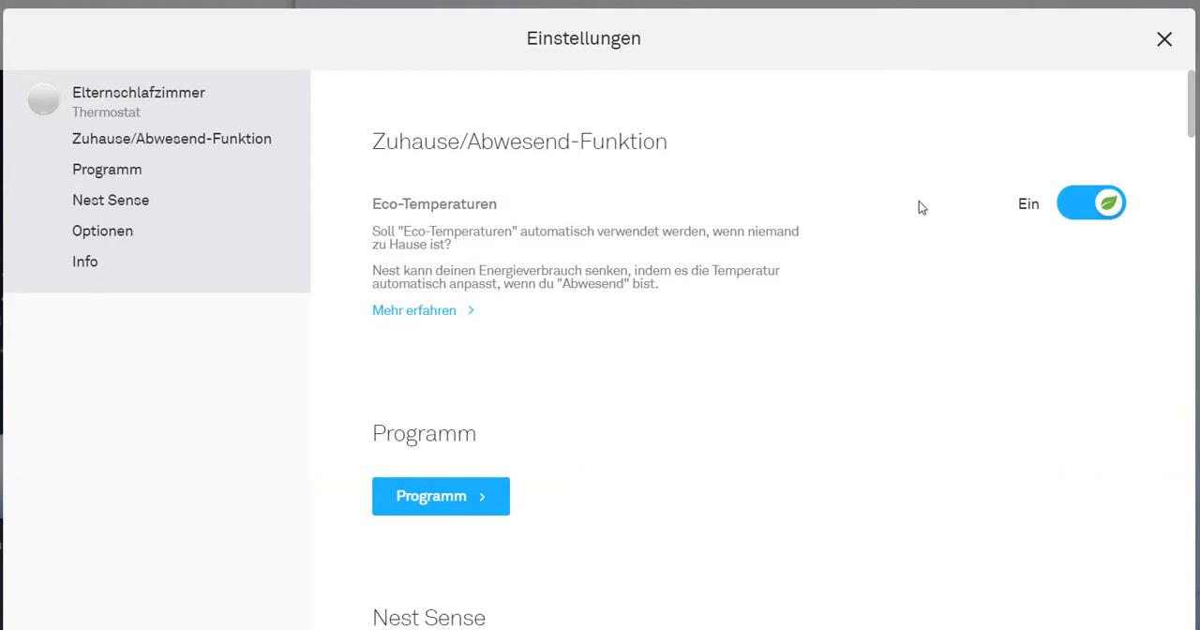
mouse_move(407, 207)
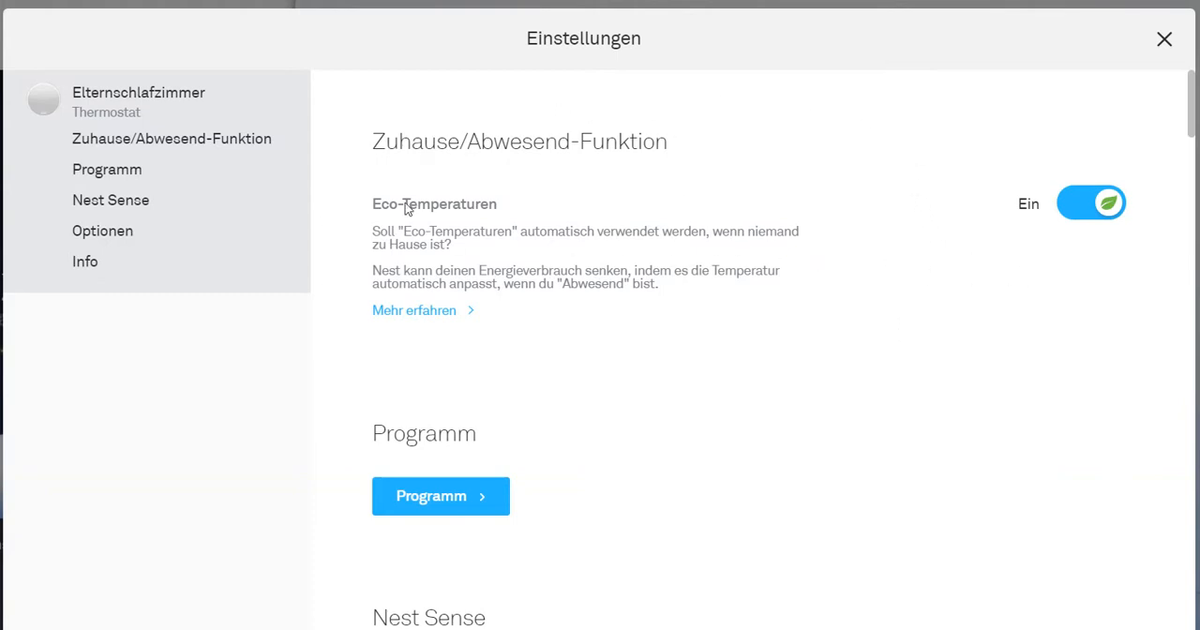
mouse_move(425, 217)
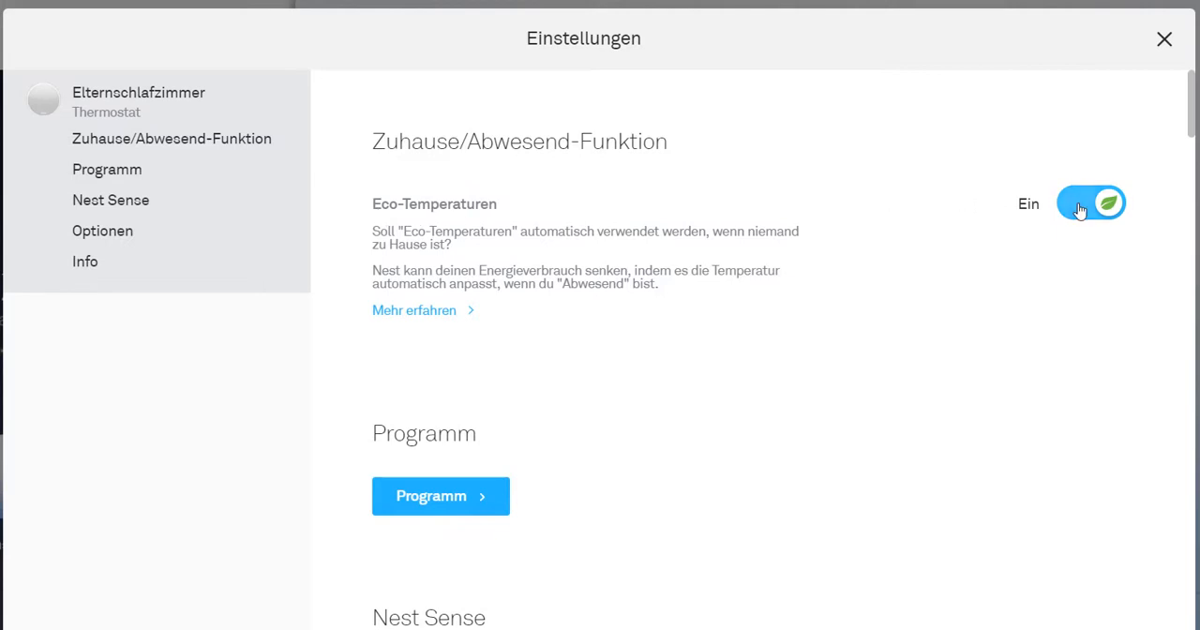
mouse_move(1092, 214)
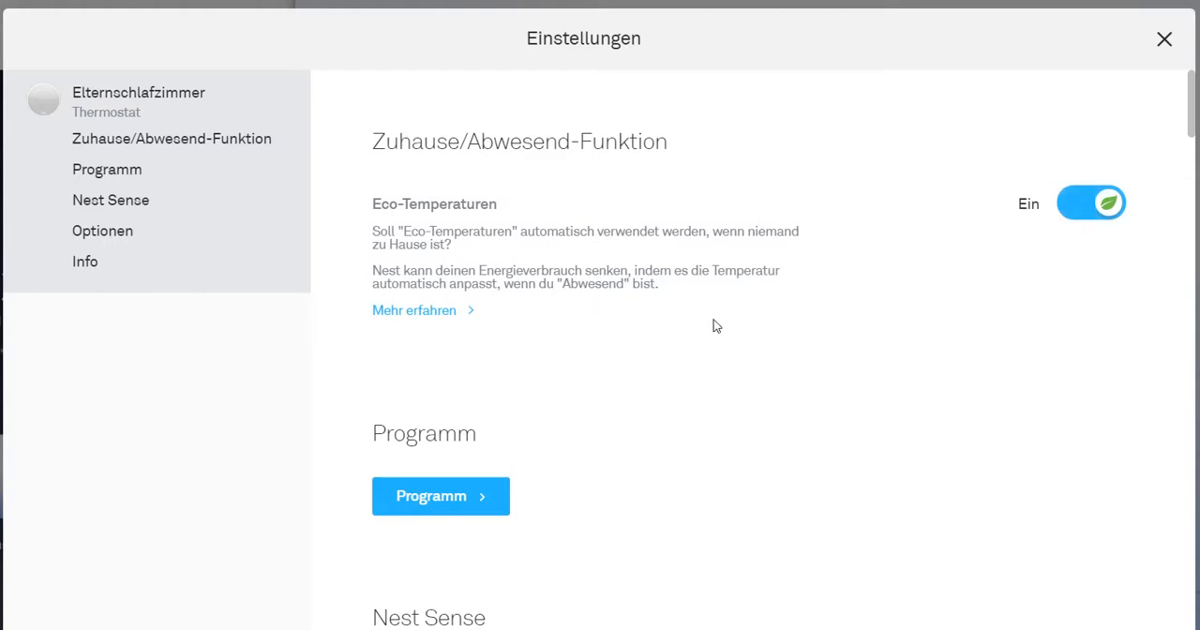
mouse_move(711, 319)
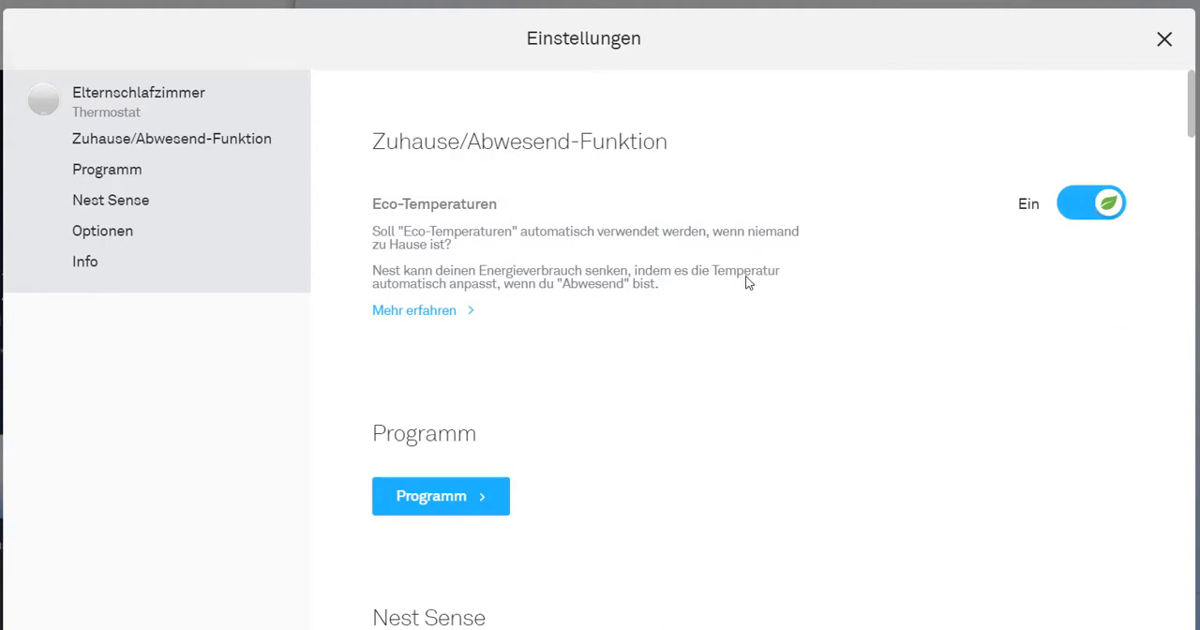
mouse_move(762, 311)
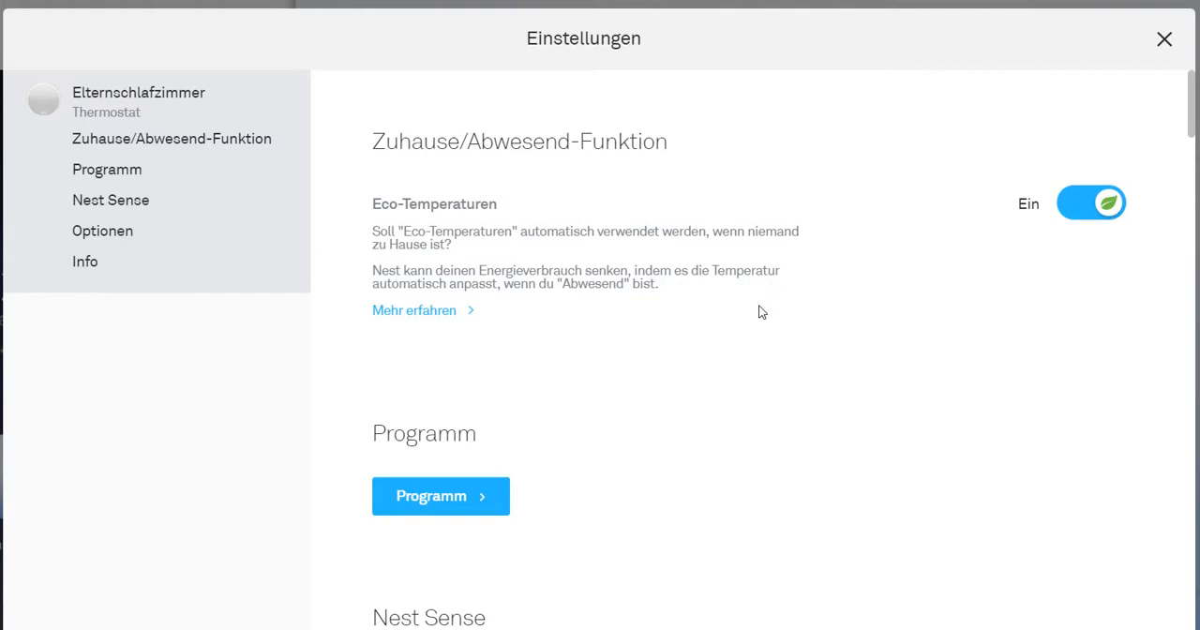
mouse_move(680, 234)
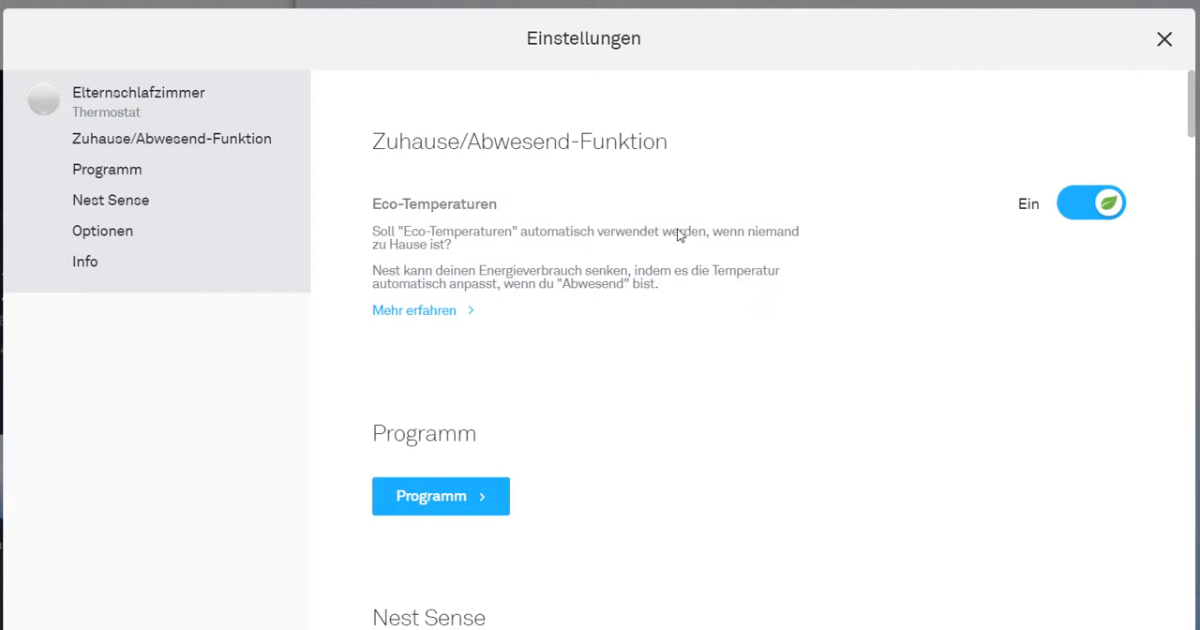
mouse_move(708, 244)
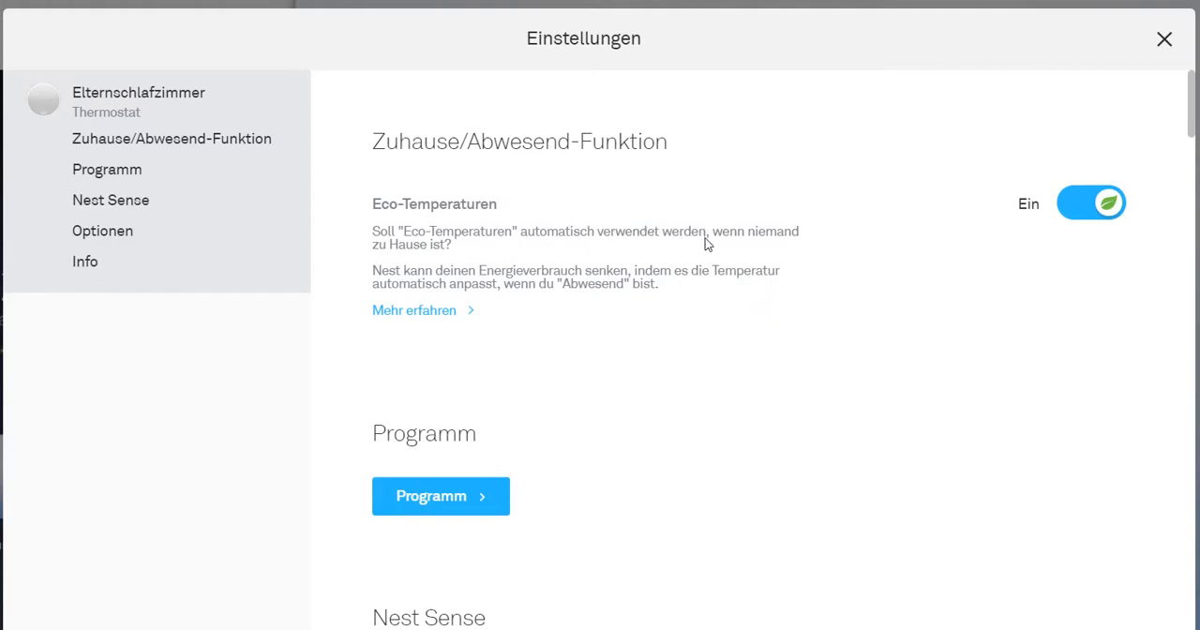
mouse_move(717, 289)
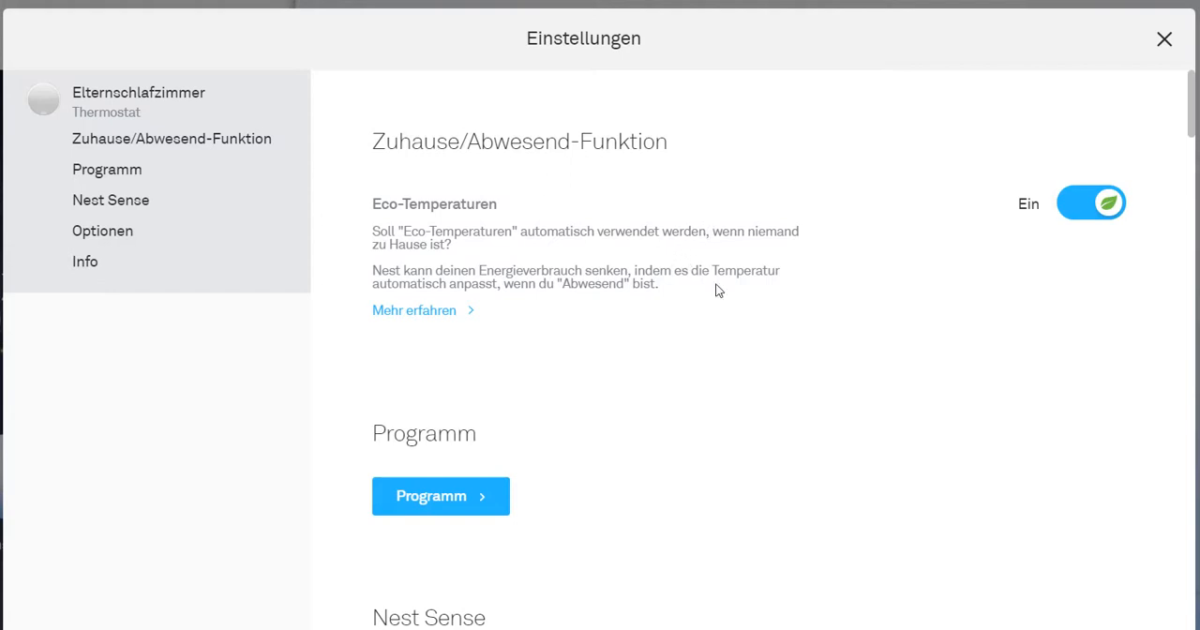
mouse_move(761, 305)
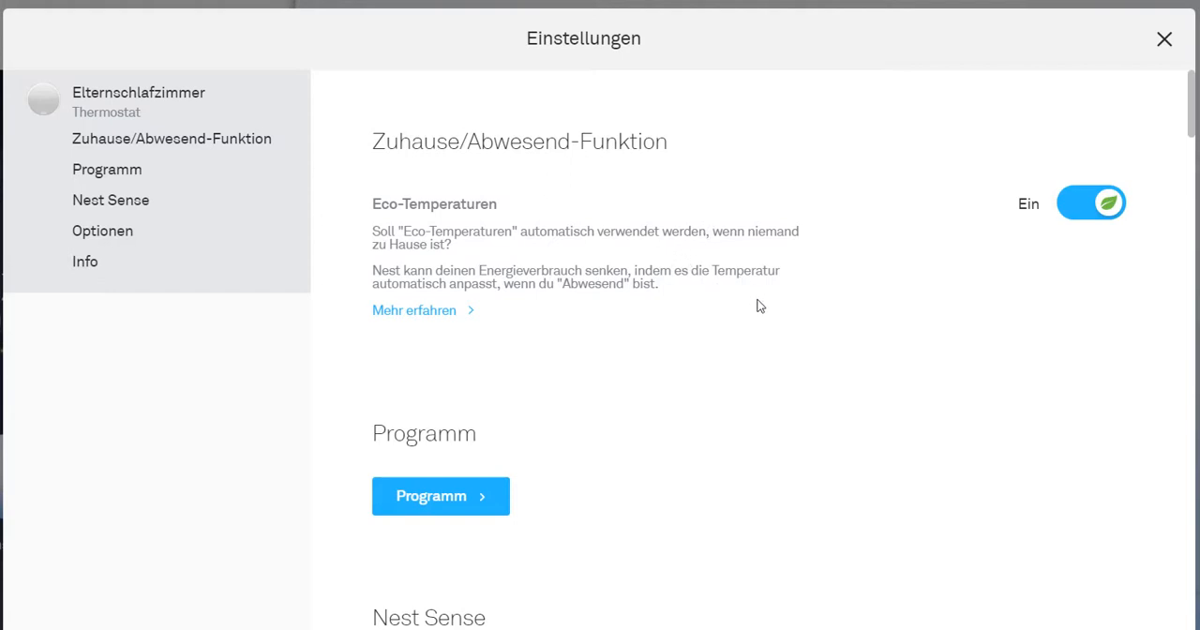
mouse_move(740, 300)
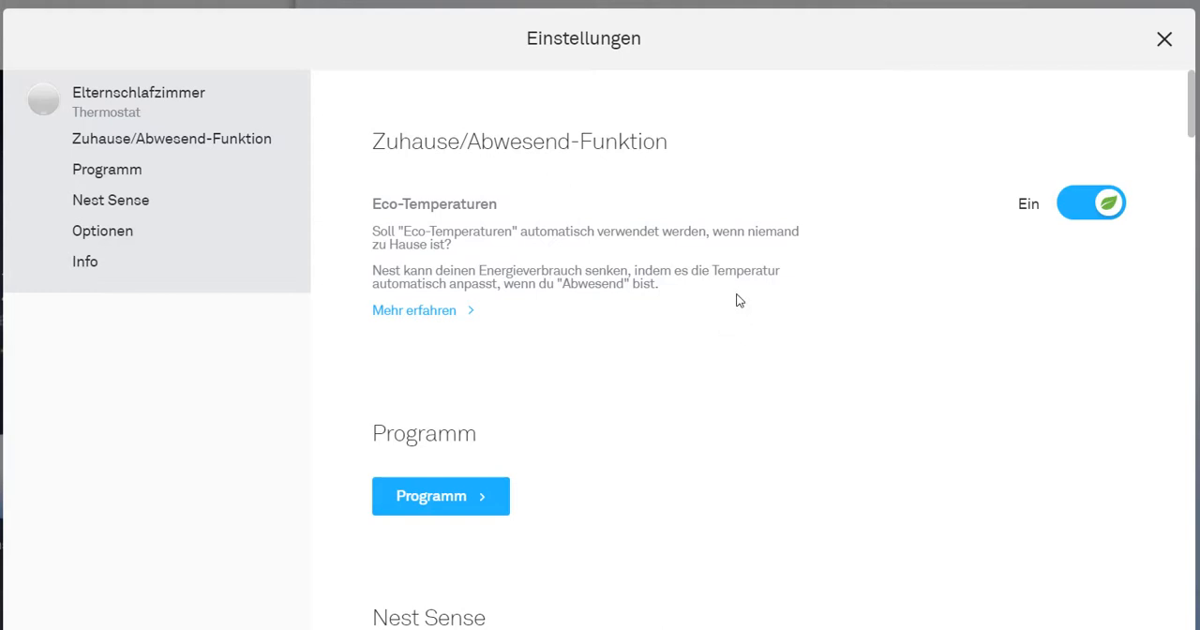
mouse_move(1059, 217)
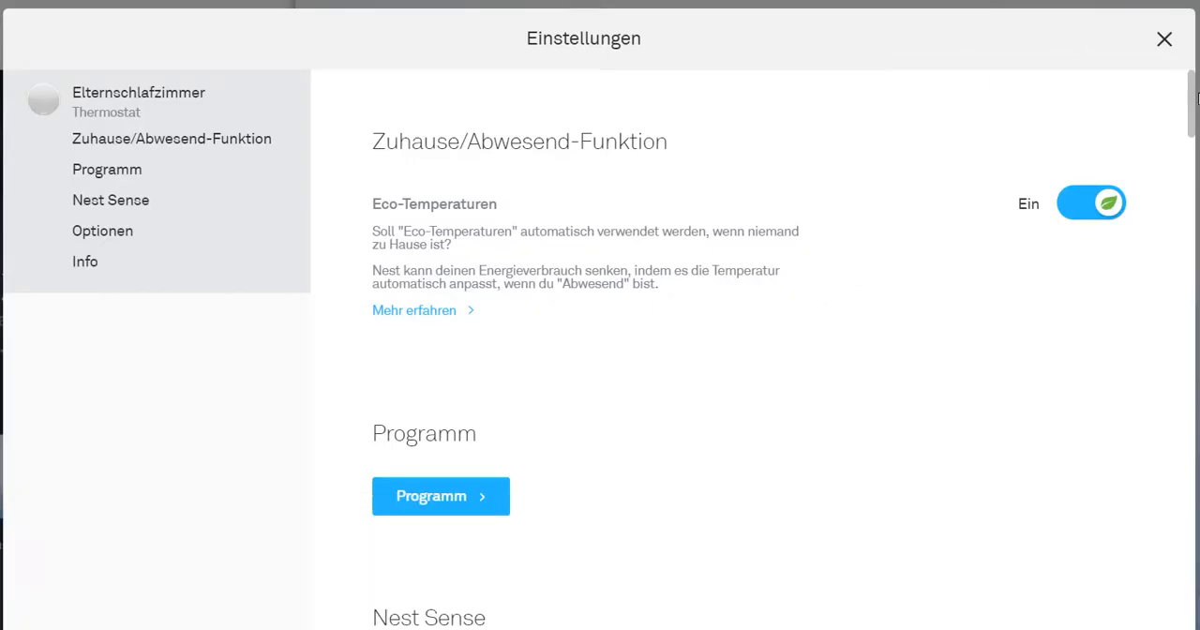
scroll("down", 3)
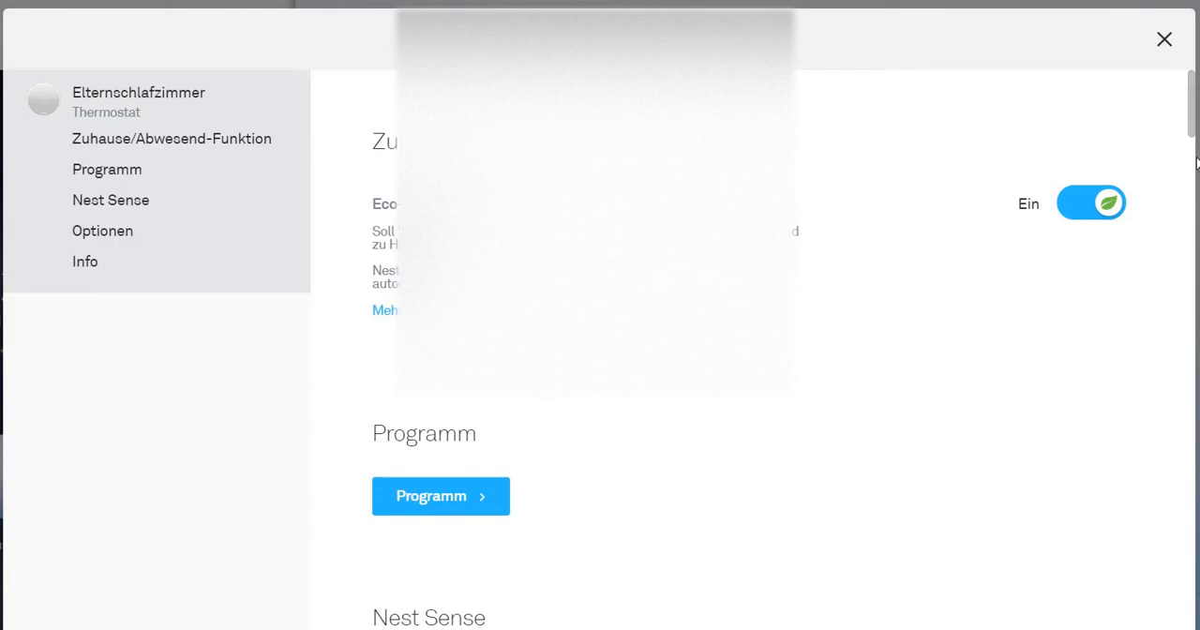
scroll("down", 3)
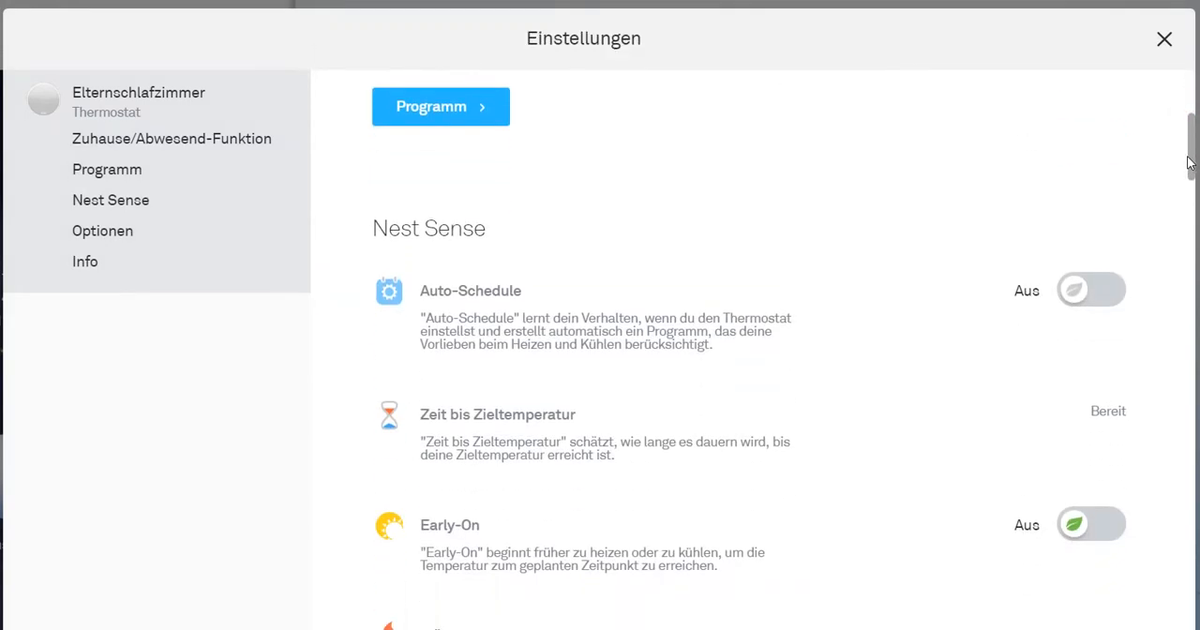
scroll("down", 3)
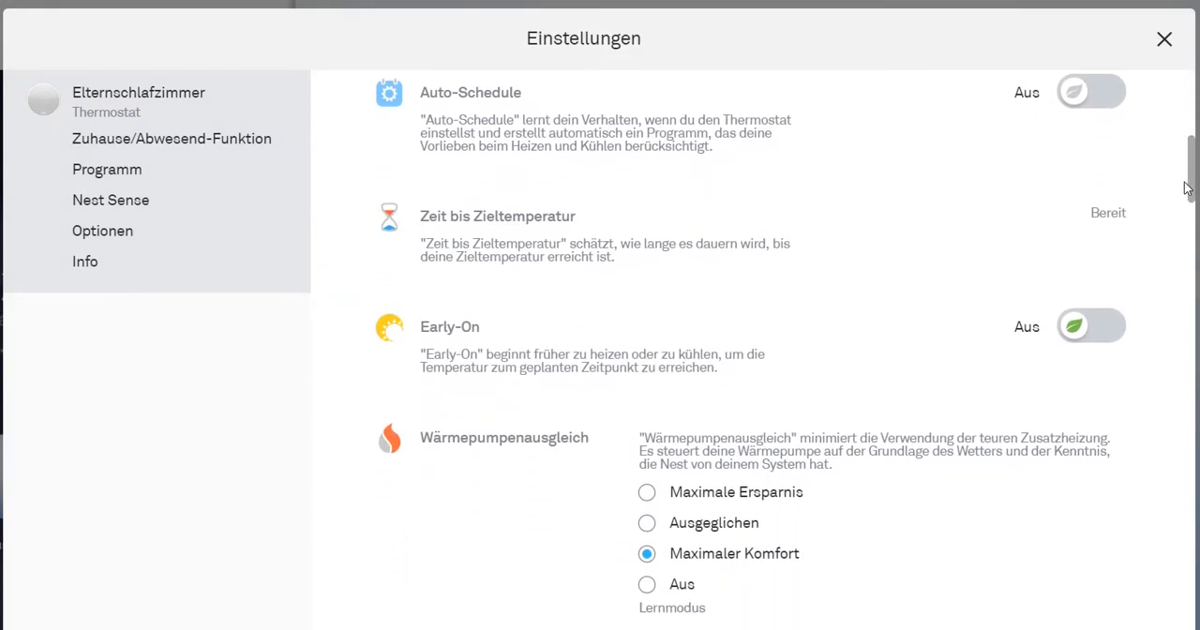
scroll("down", 3)
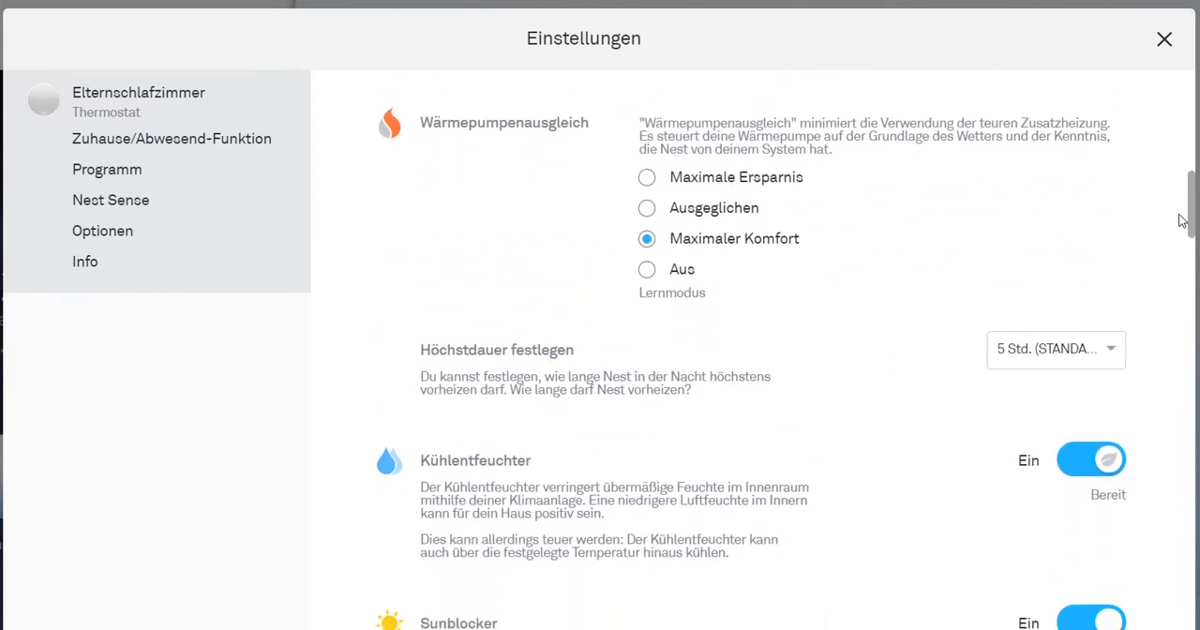
scroll("down", 3)
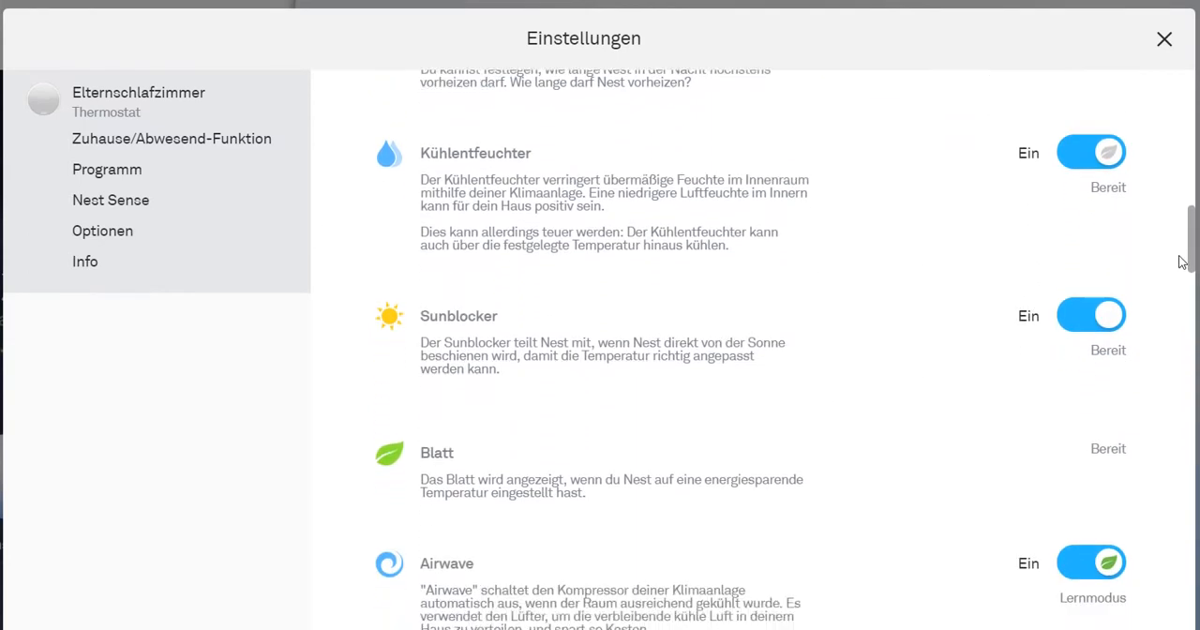
scroll("down", 3)
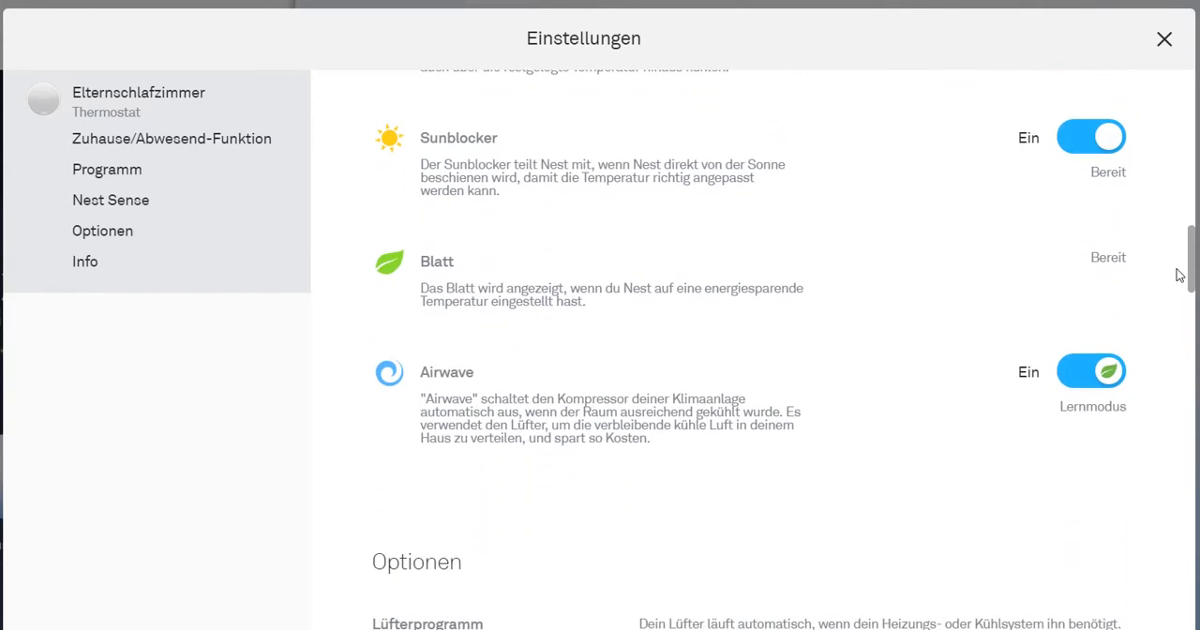
scroll("down", 3)
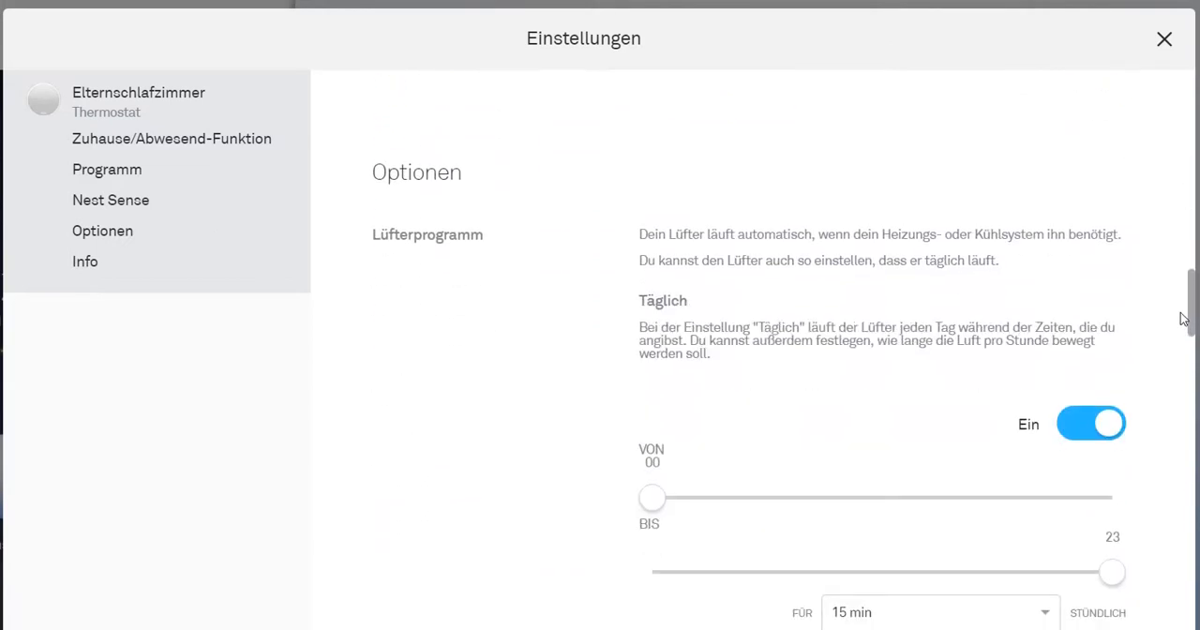
scroll("down", 3)
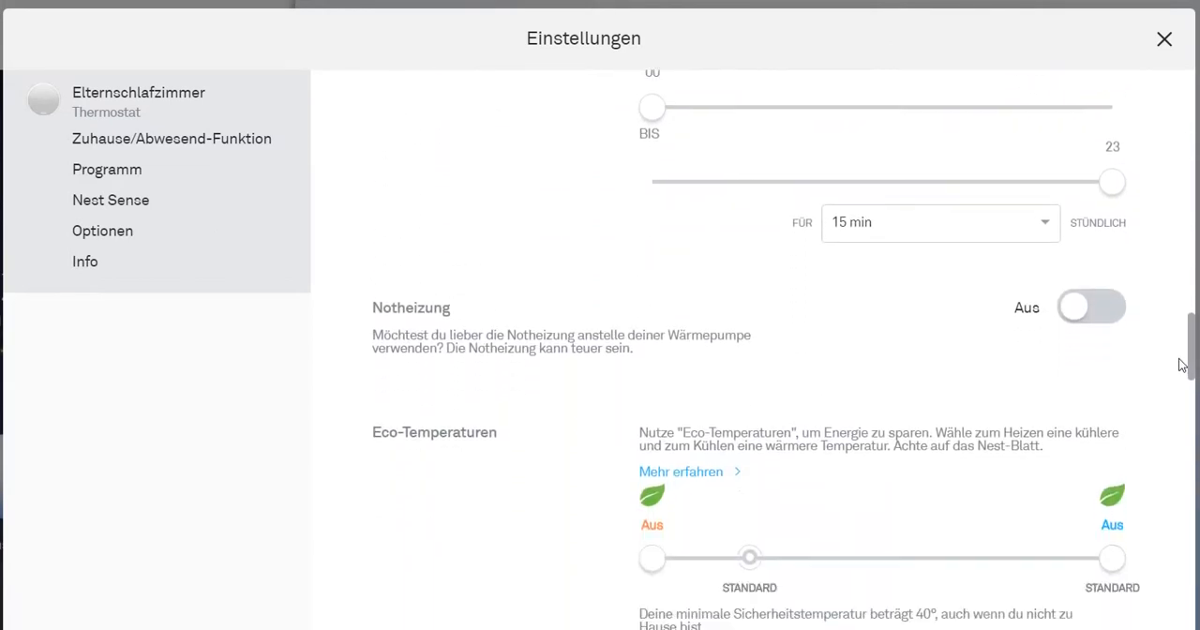
scroll("down", 3)
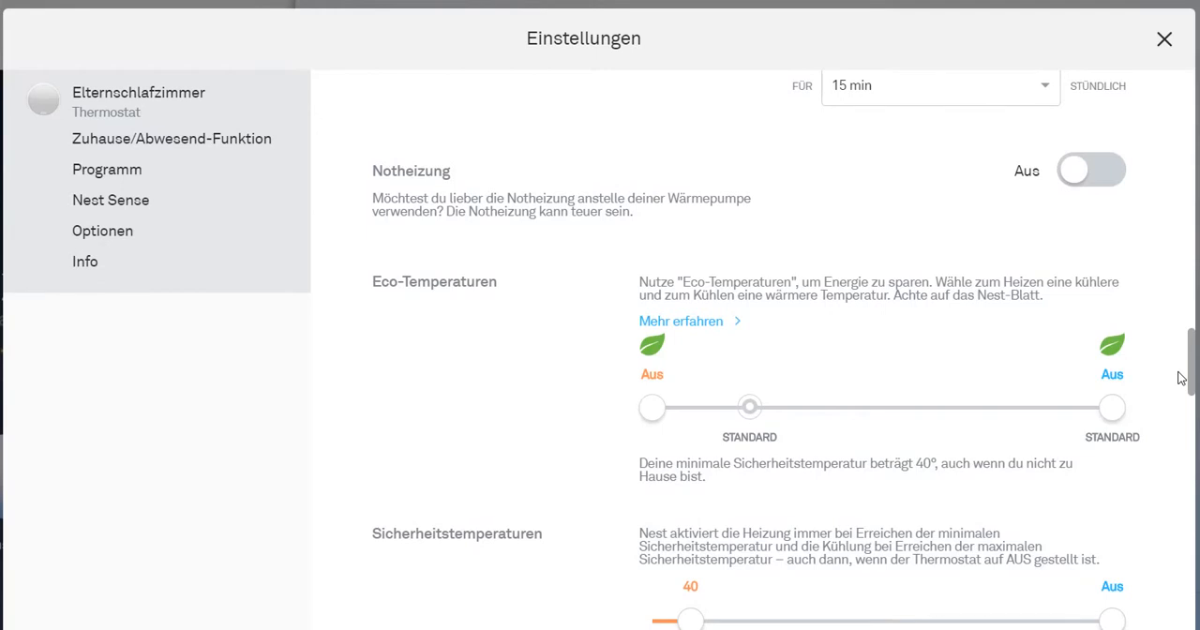
scroll("down", 3)
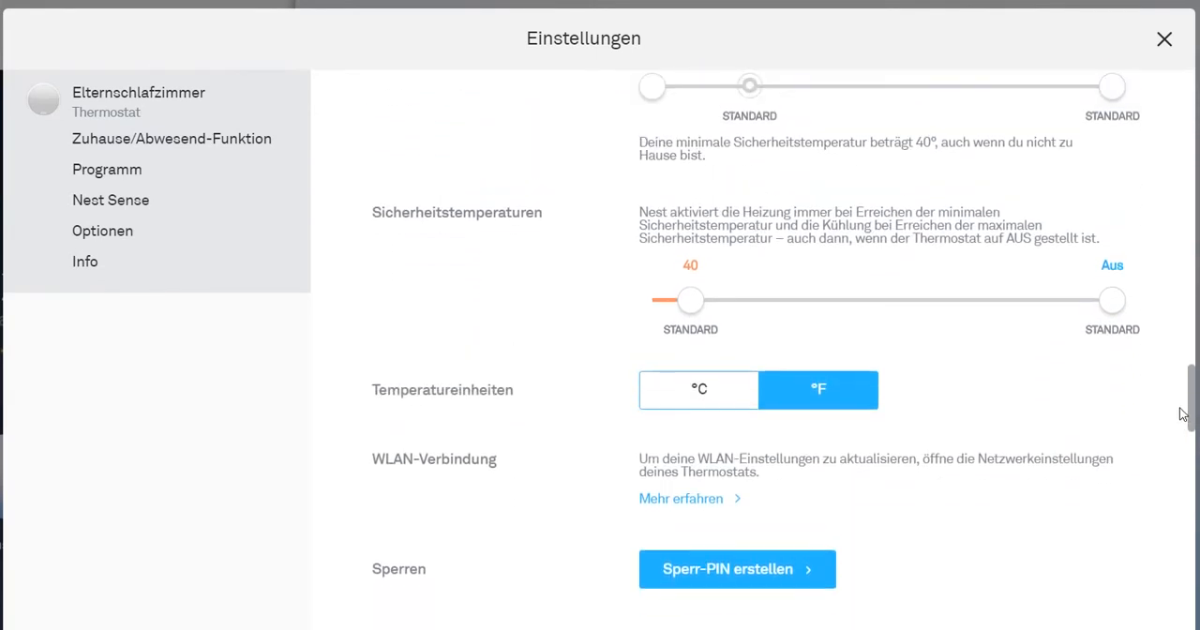
scroll("down", 3)
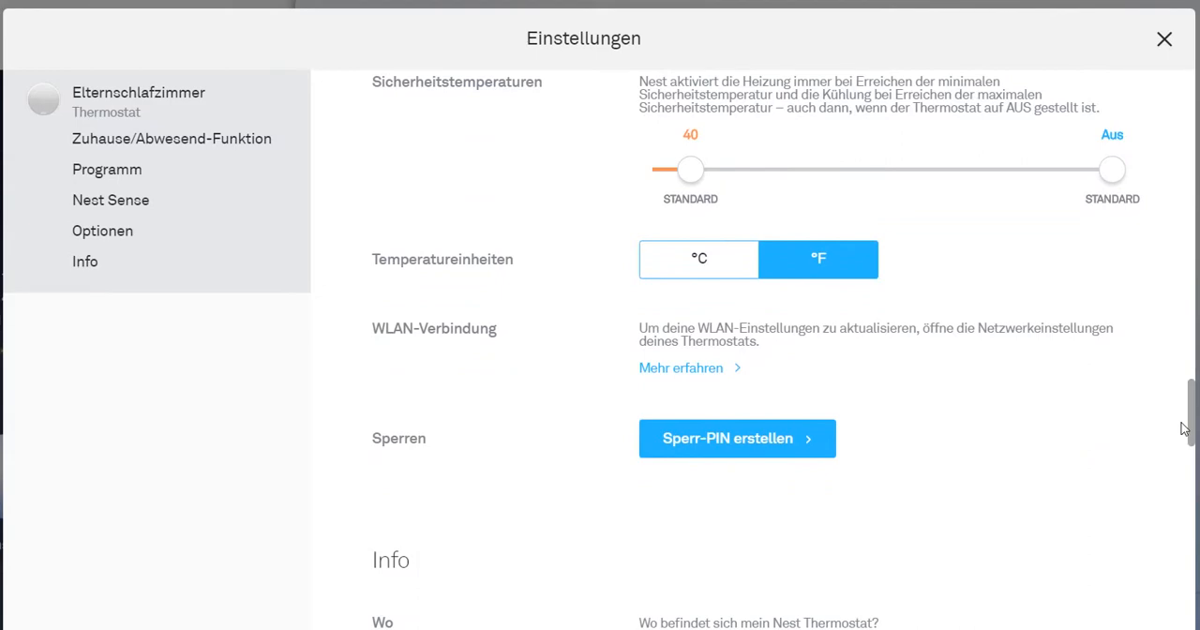
scroll("down", 3)
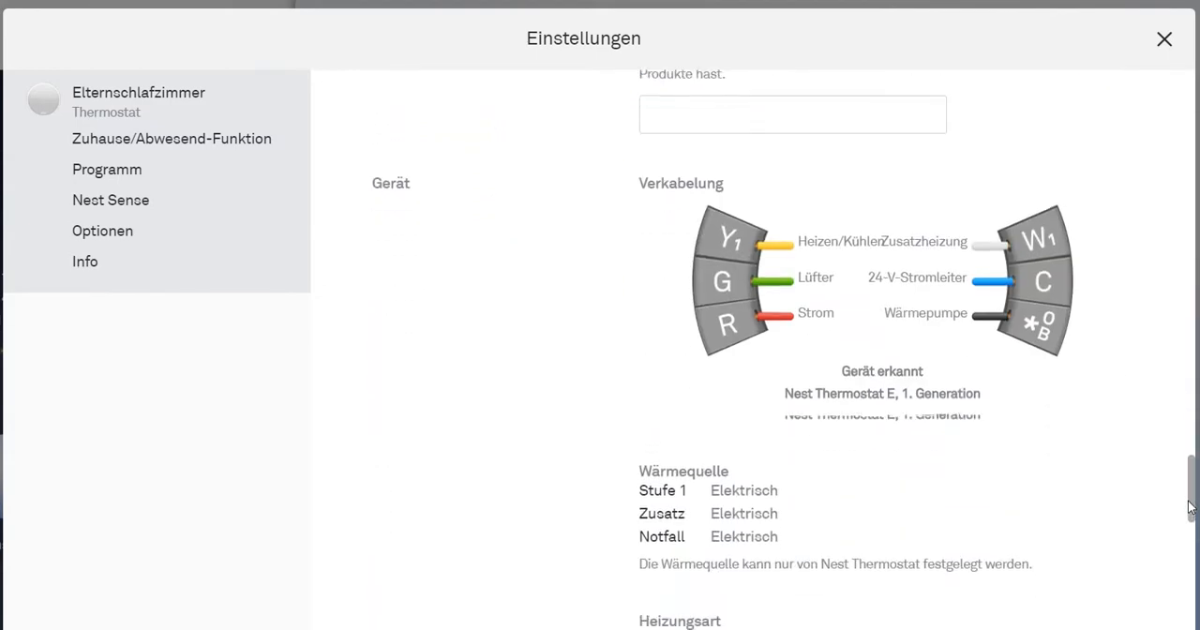
scroll("down", 3)
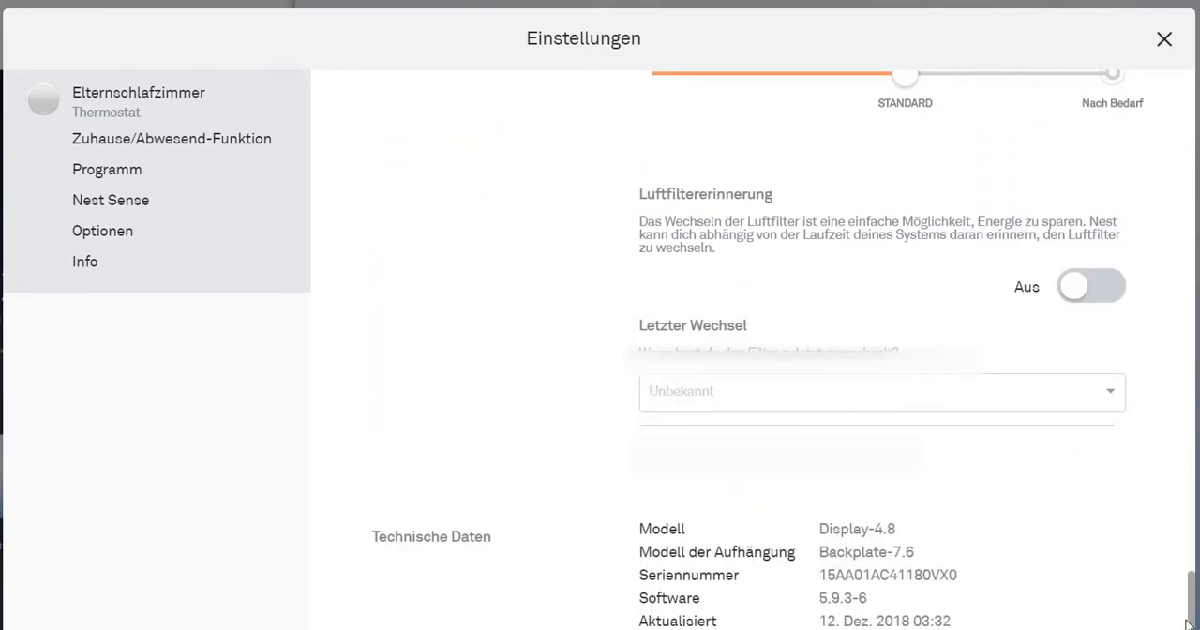
scroll("down", 3)
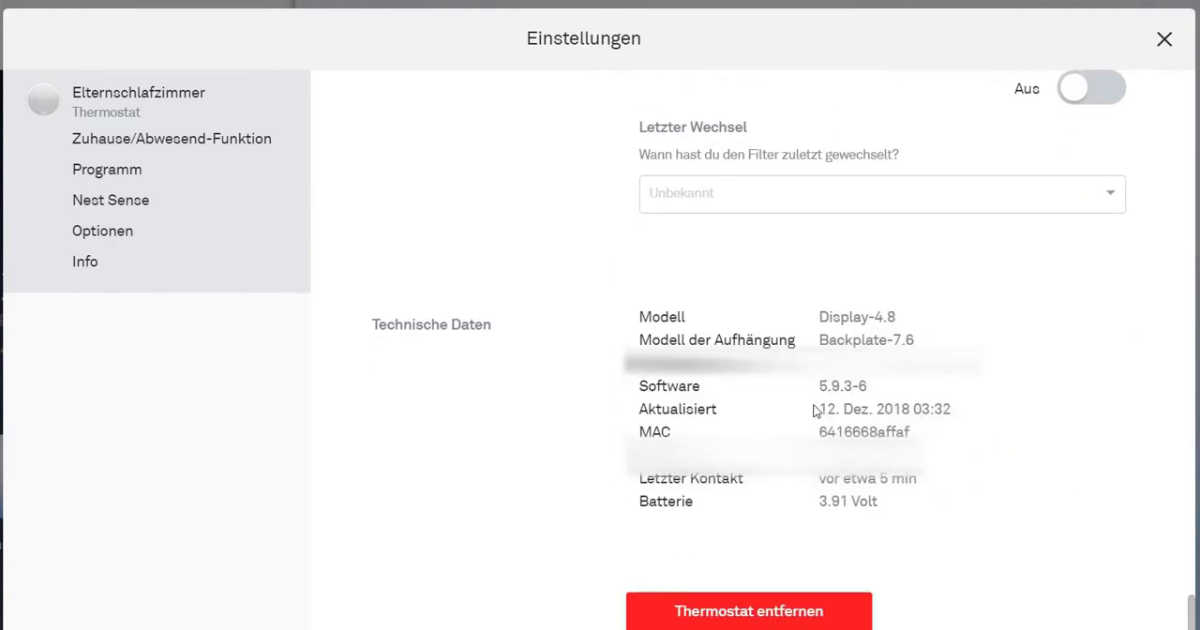
mouse_move(842, 397)
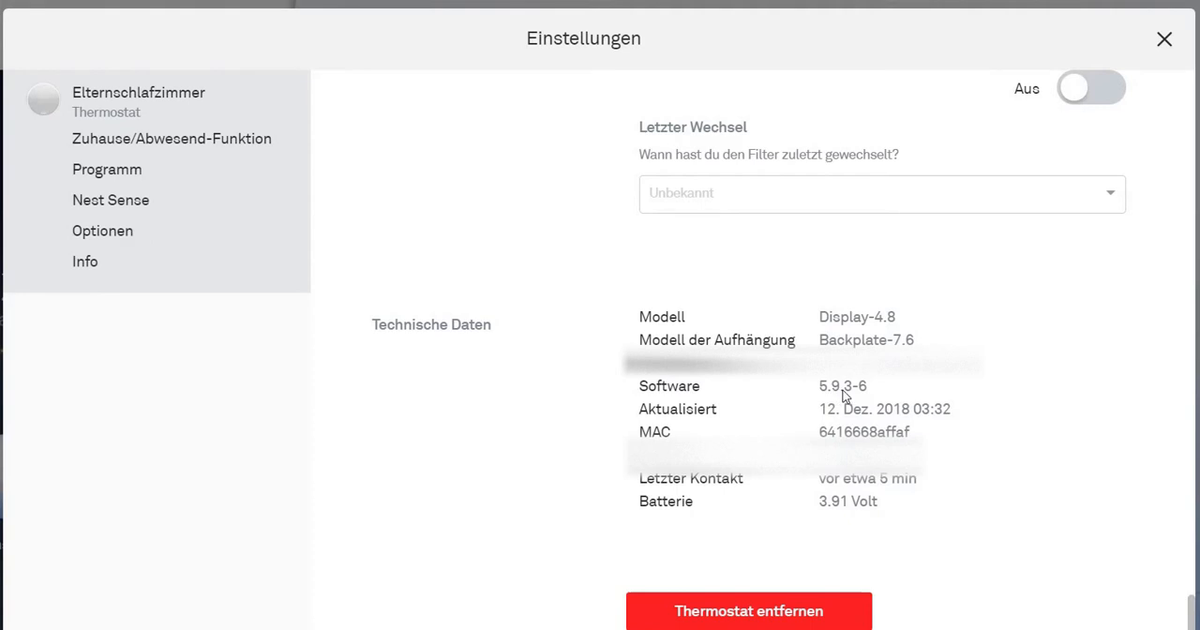
mouse_move(942, 343)
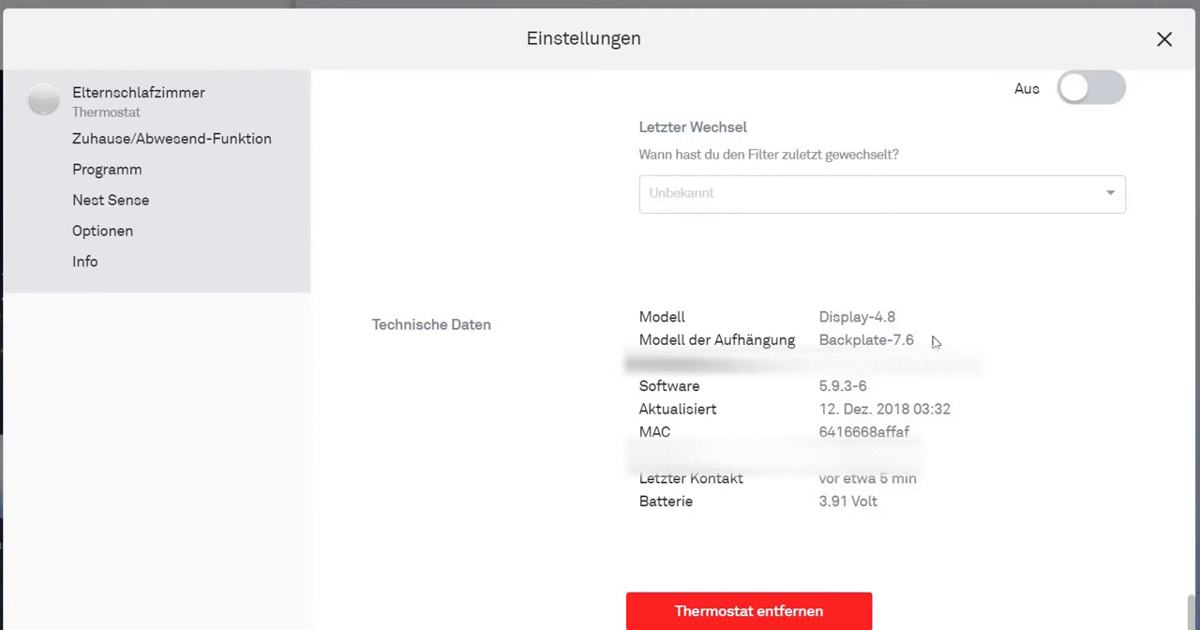
mouse_move(911, 429)
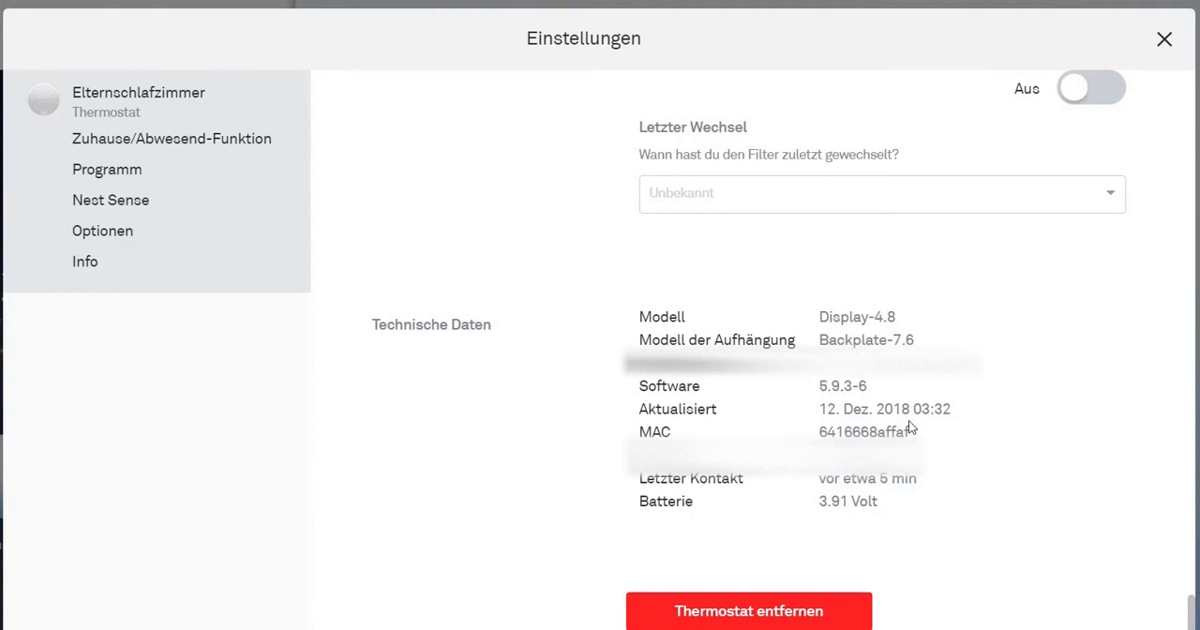
mouse_move(849, 432)
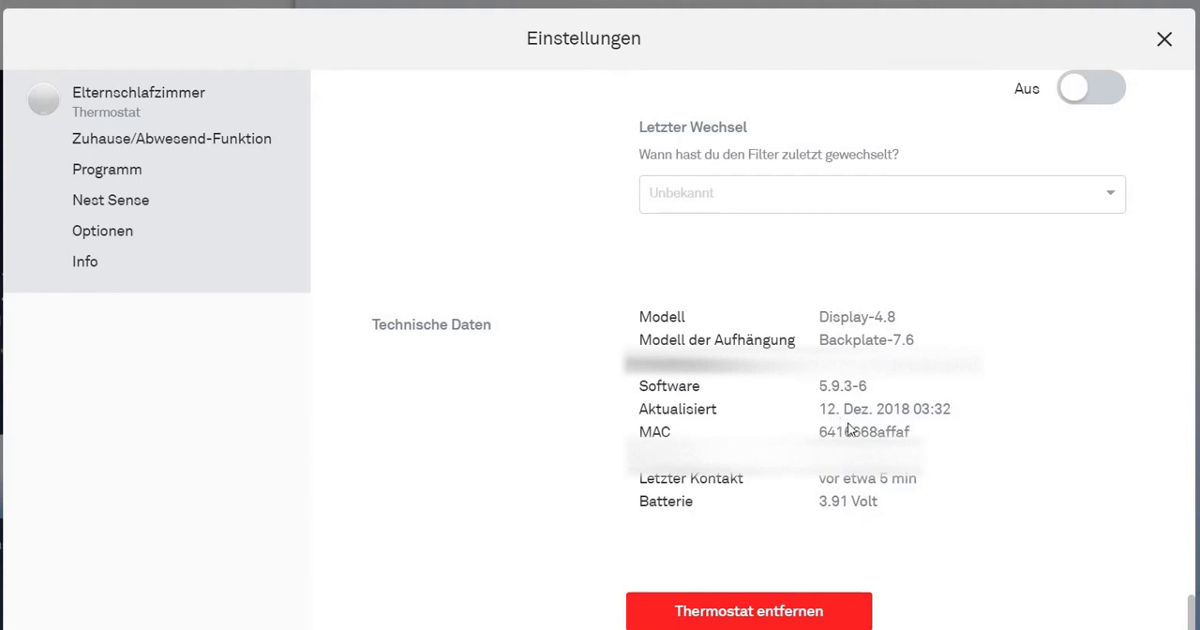
mouse_move(930, 424)
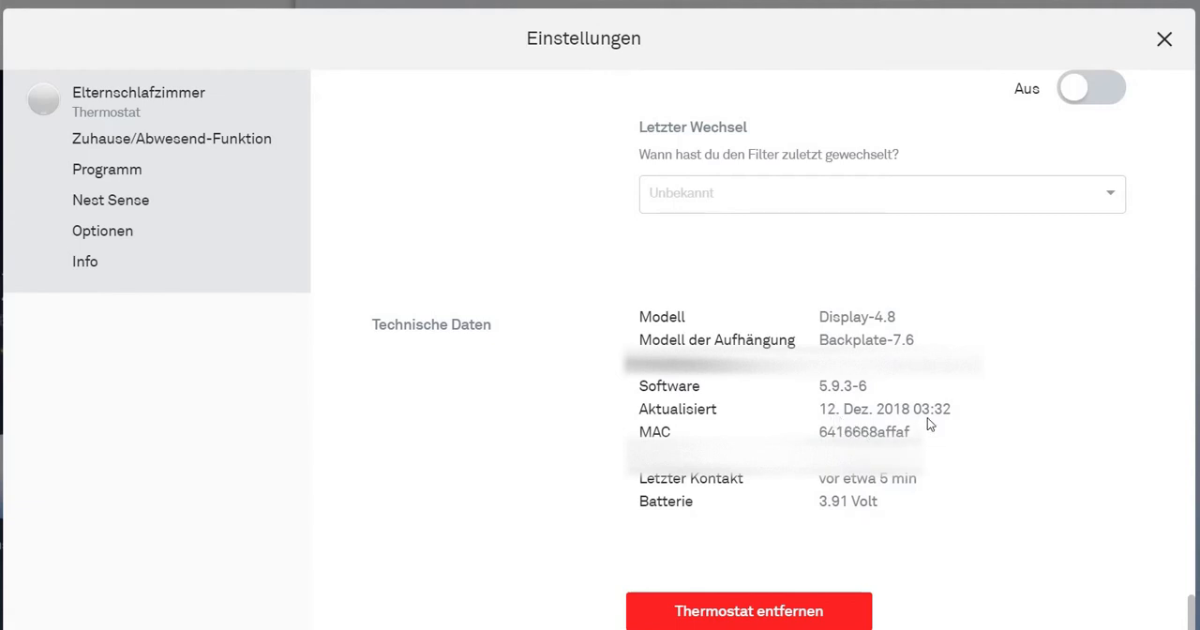
mouse_move(1096, 126)
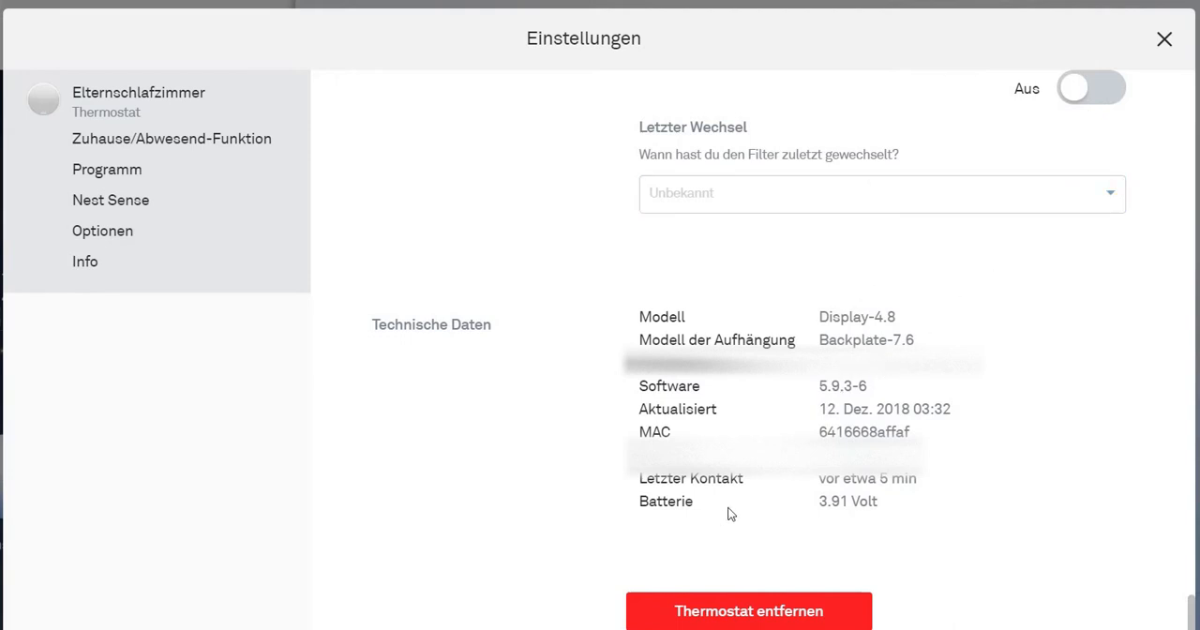
mouse_move(851, 394)
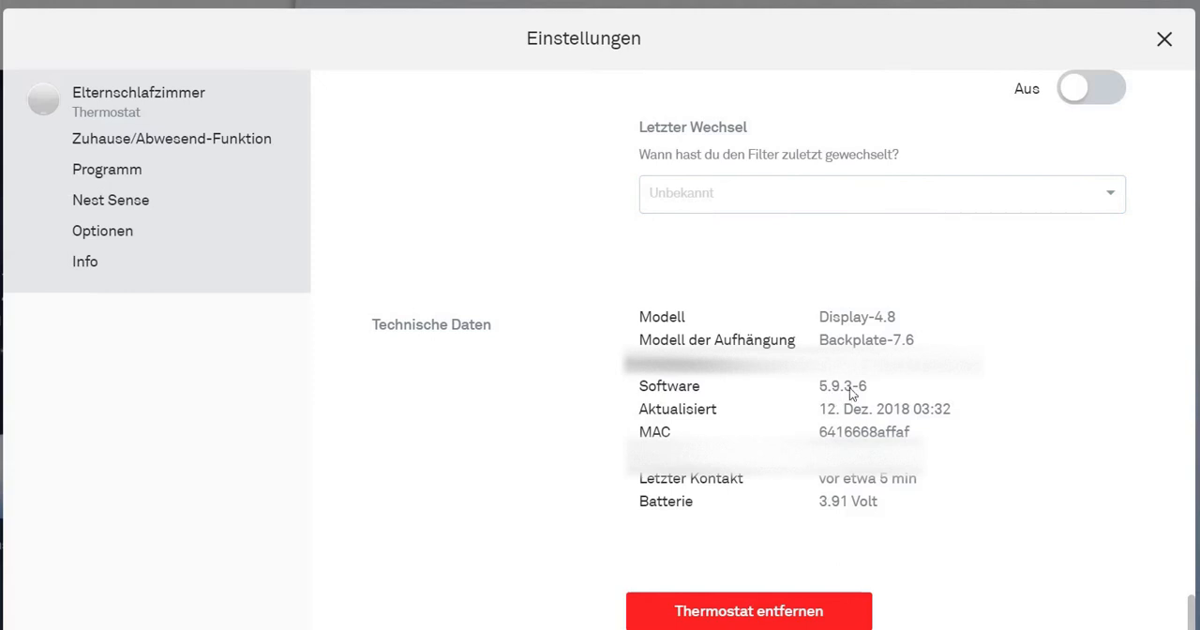